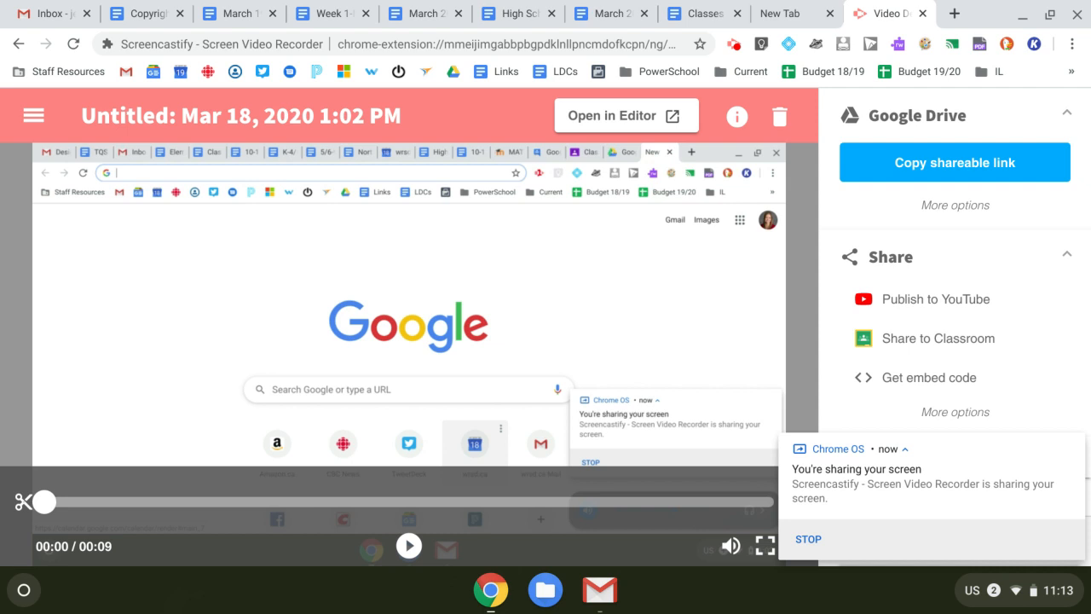
mouse_move(641, 300)
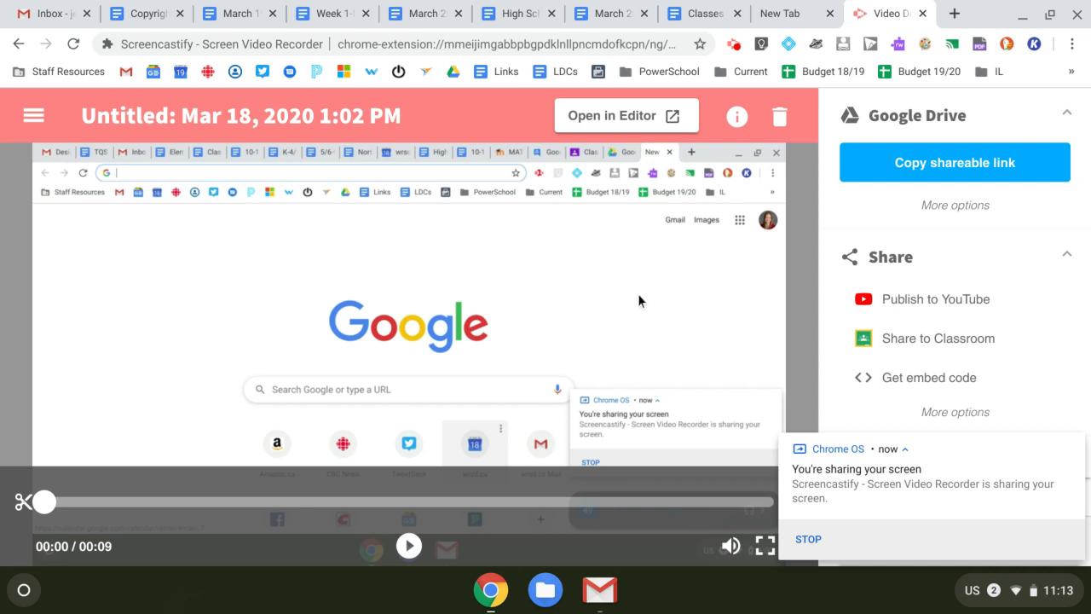
mouse_move(362, 605)
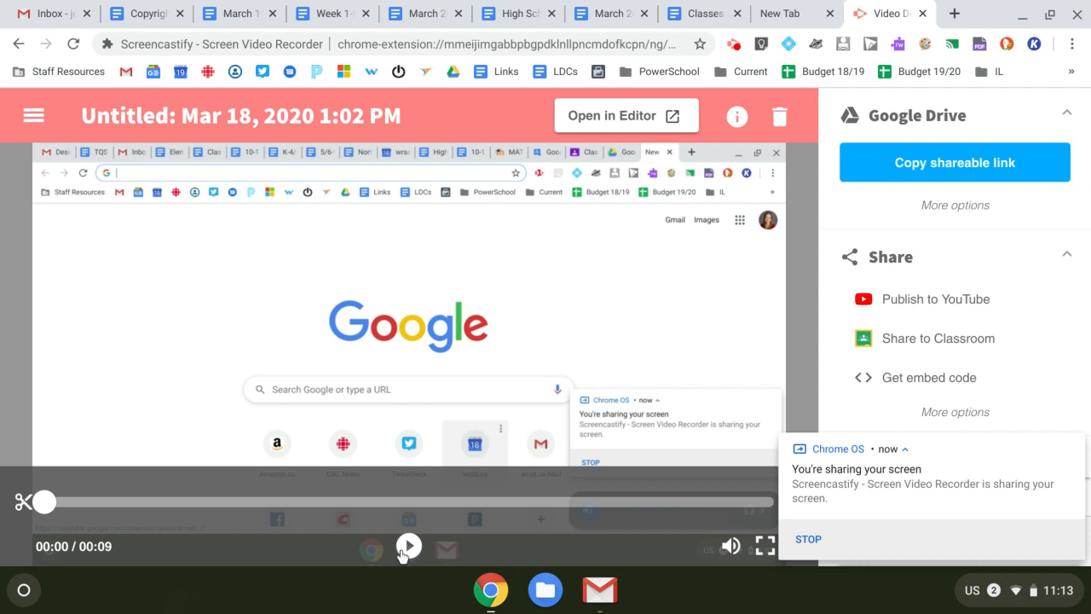
Make the 'Untitled: Mar 18, 2020 1:02 PM' recording title editable.
click(242, 115)
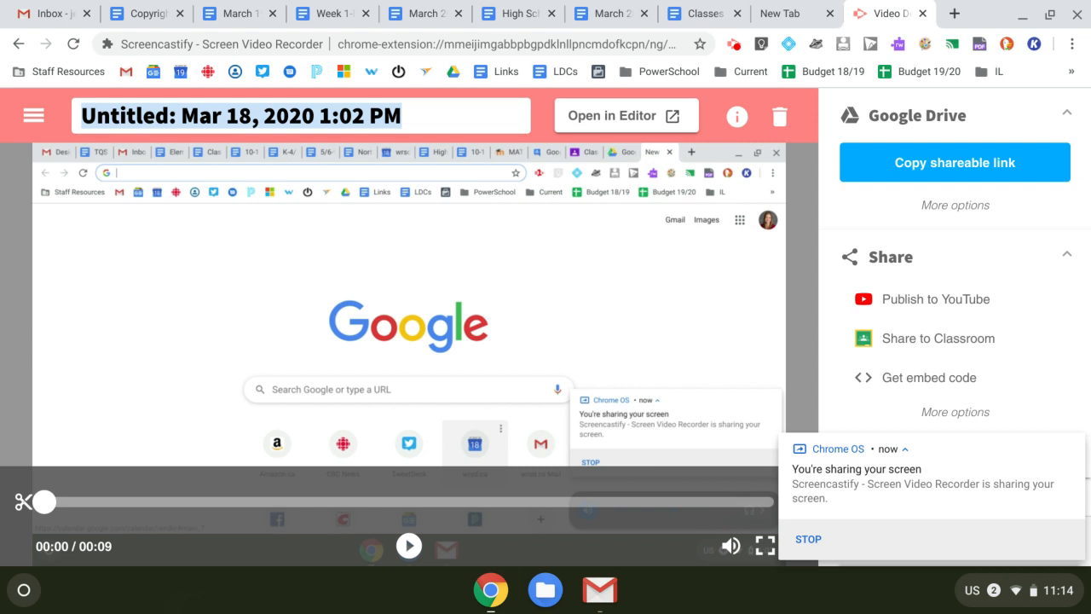
Type 'Jen's Video' as the recording's new title.
text(J)
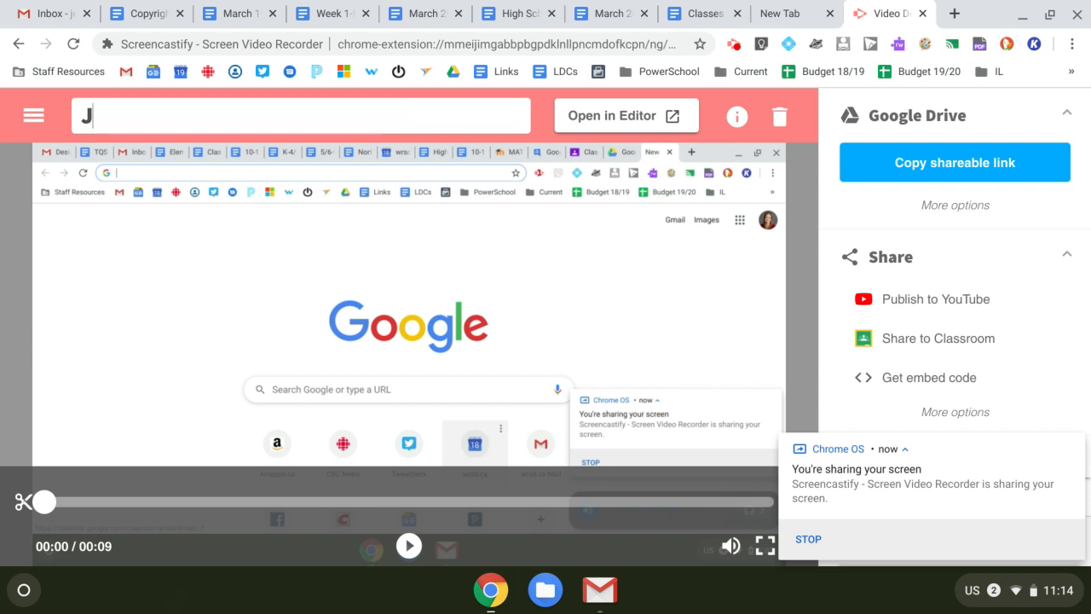
text(en's)
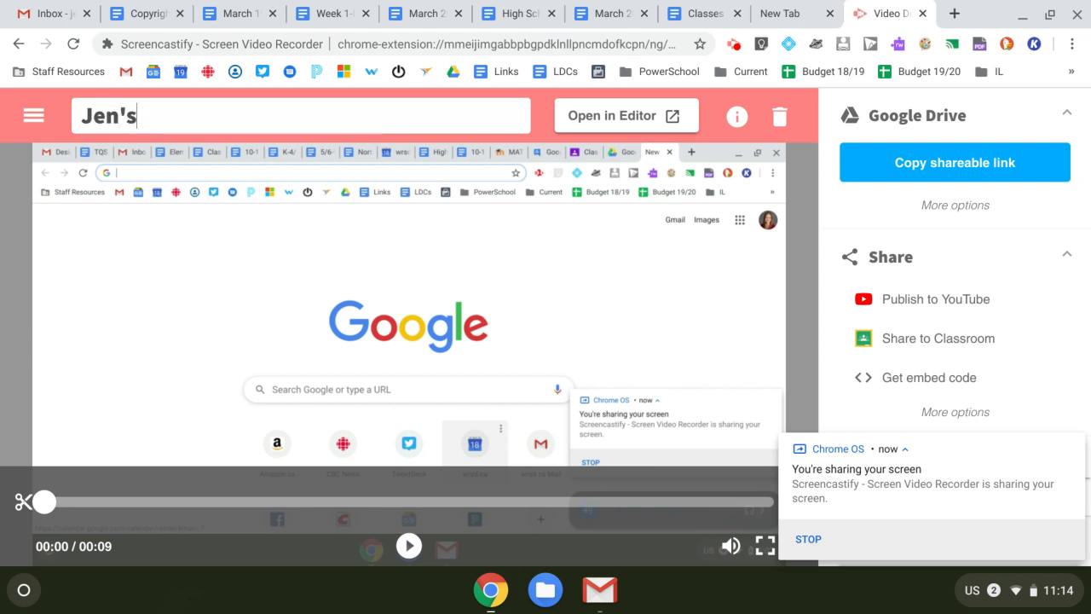
text(Vide)
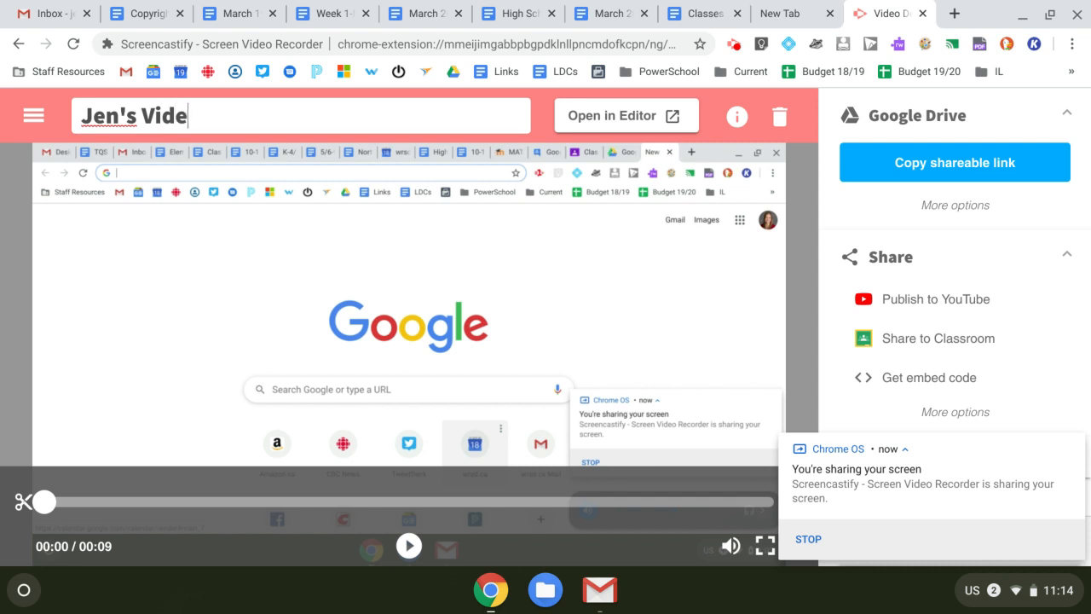
text(o)
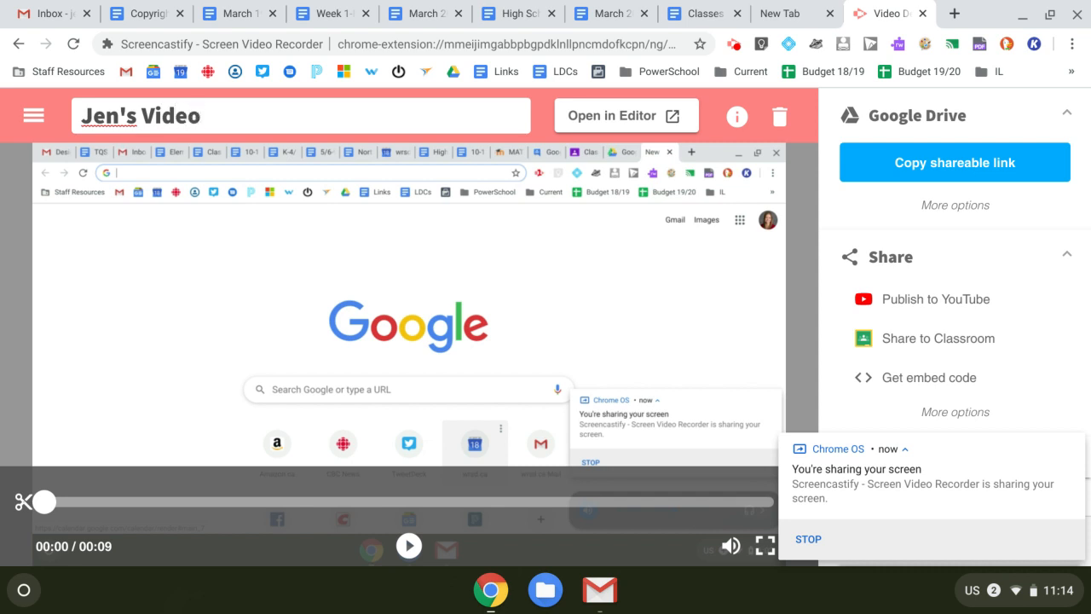
mouse_move(477, 85)
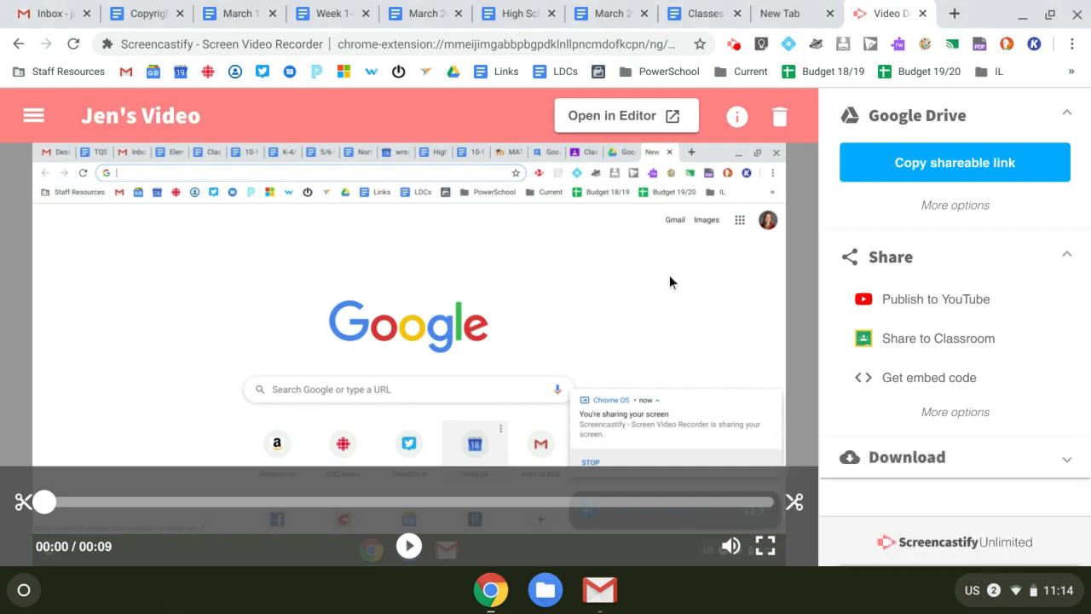
mouse_move(929, 166)
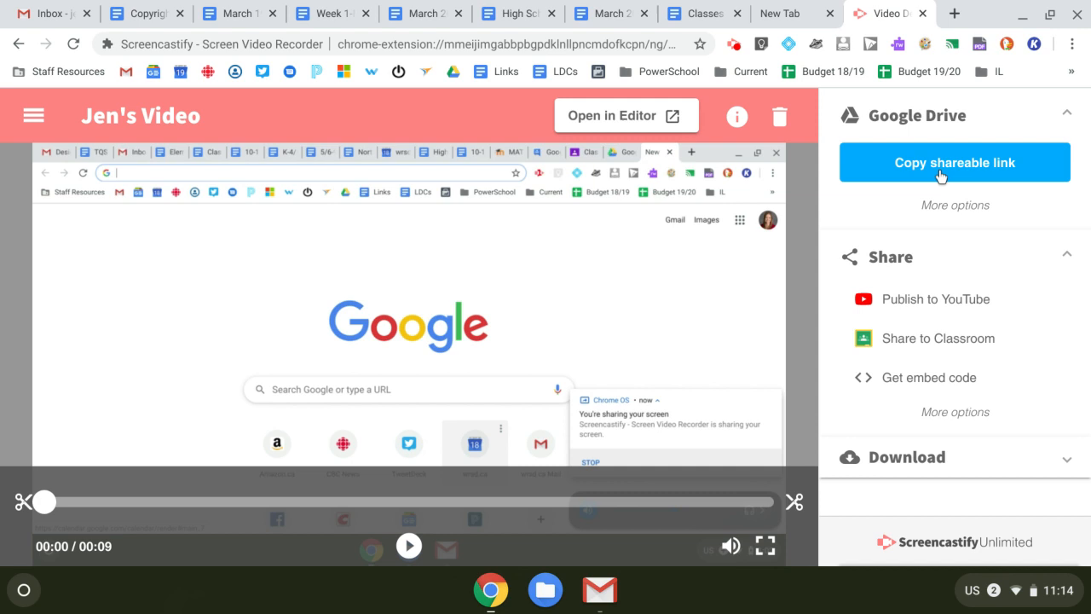
mouse_move(931, 179)
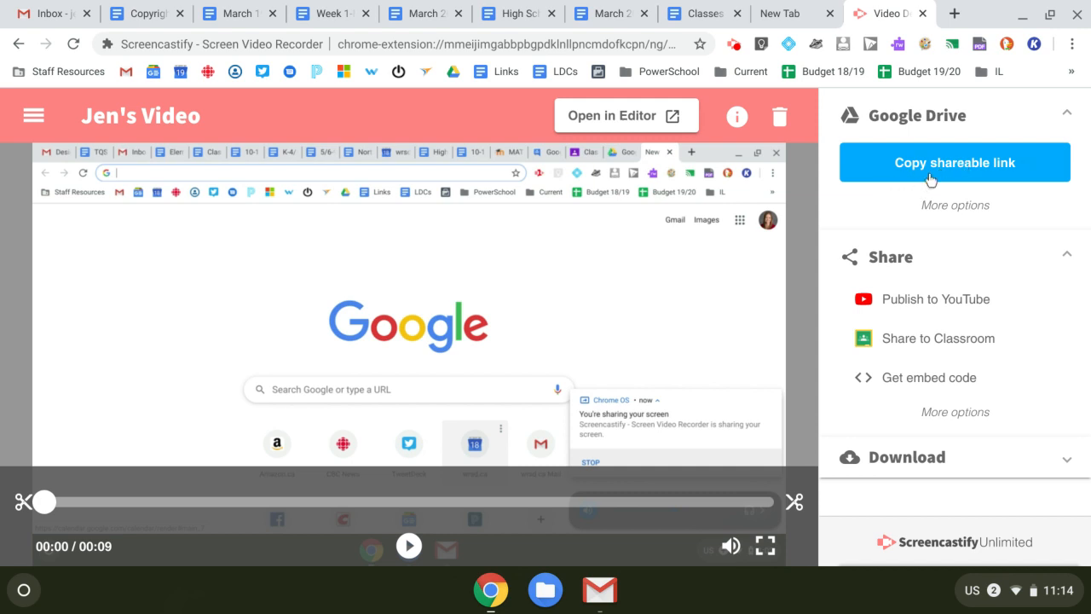
Copy Jen's Video's Google Drive shareable link from the right panel.
click(954, 162)
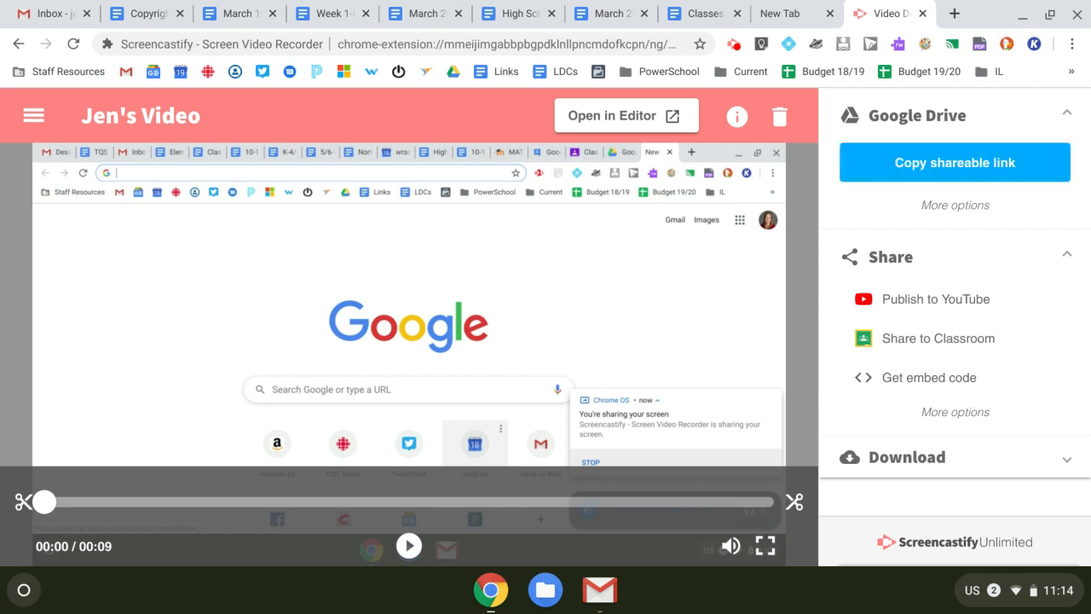
click(955, 162)
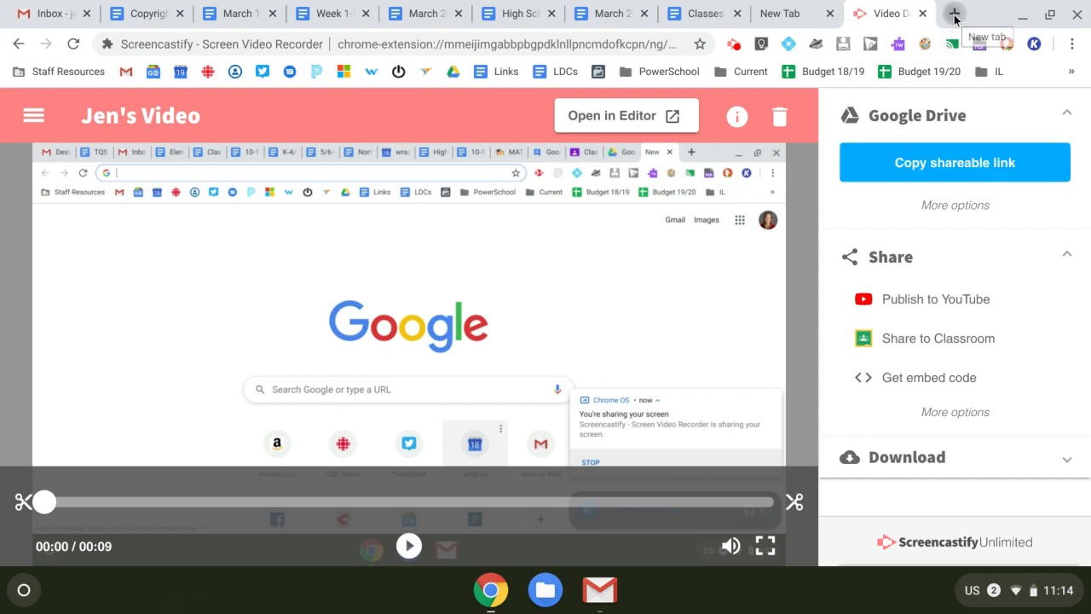
Open a new tab, return to the Gmail inbox, and compose a blank message.
click(952, 13)
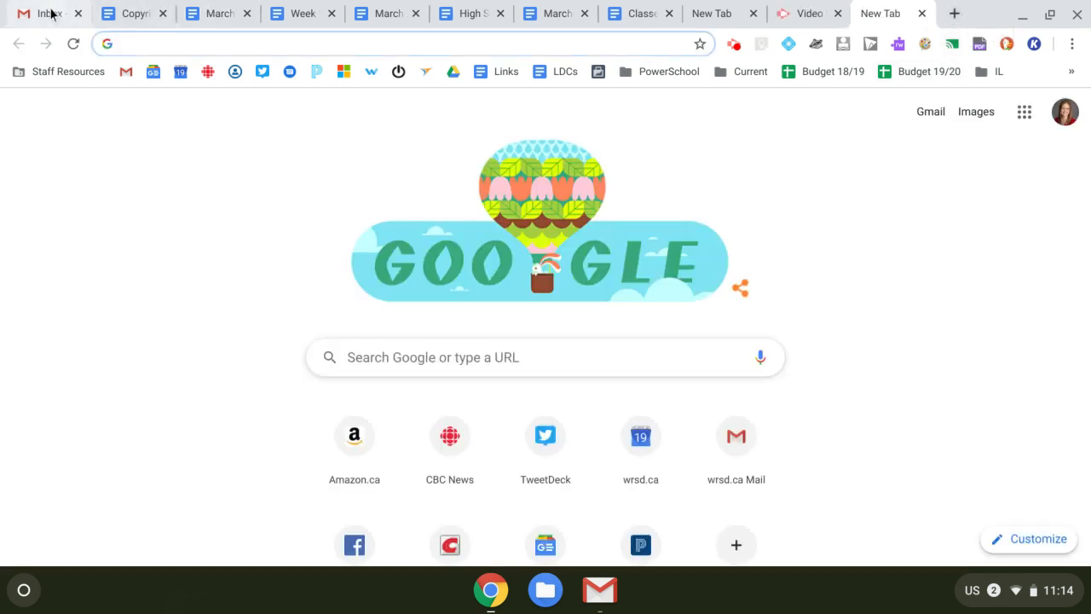
click(47, 12)
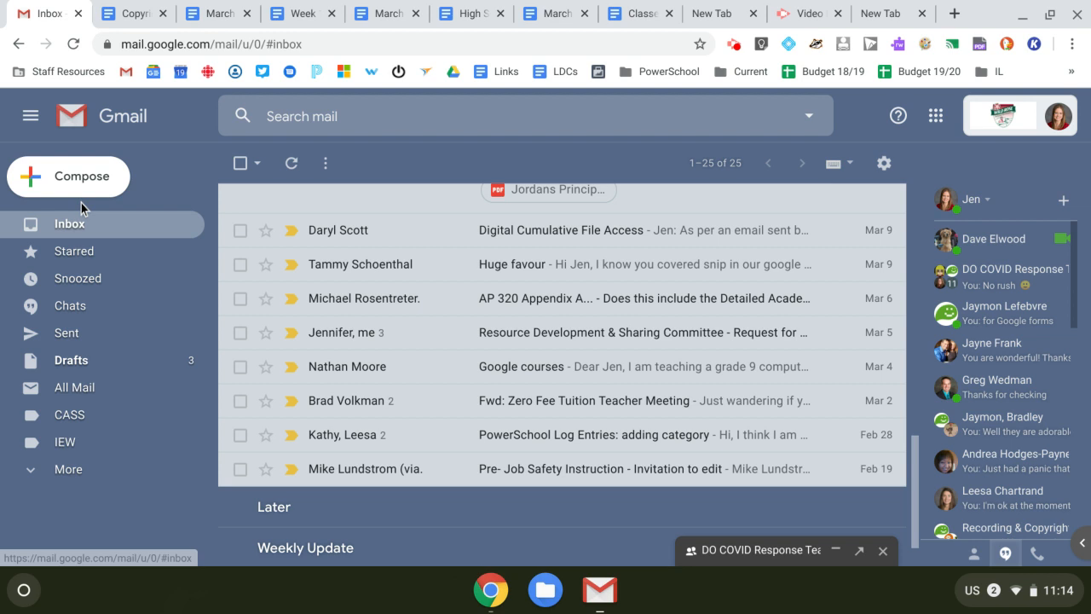
click(68, 176)
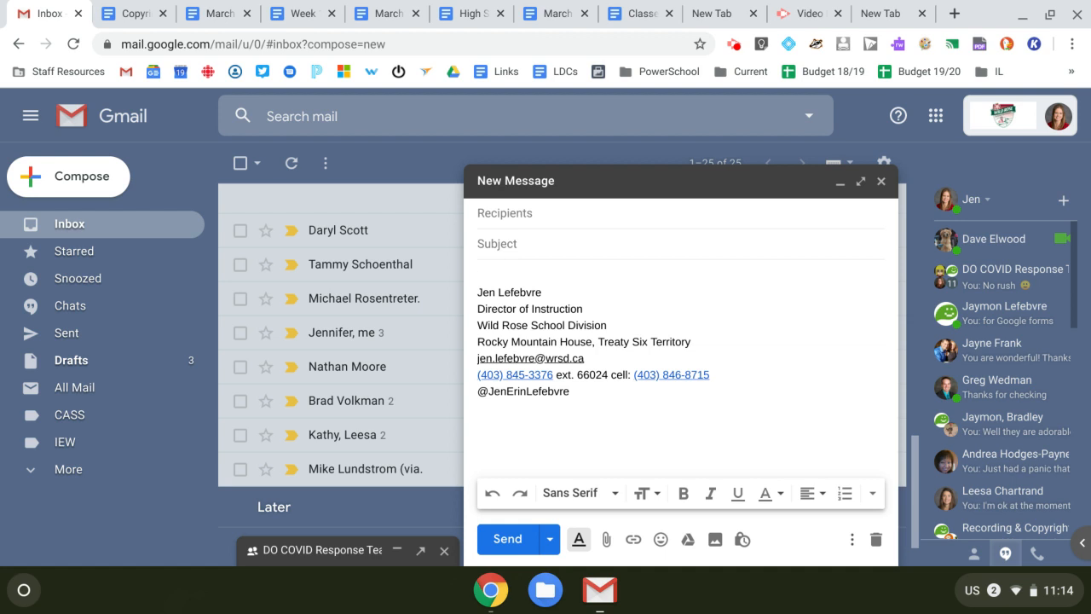
Paste the Drive link into the draft body, then return to the Screencastify video tab.
text(https://drive.google.com/file/d/100iGqs1OnwQU074XDgSFmUYP9E5R1Xj7/view)
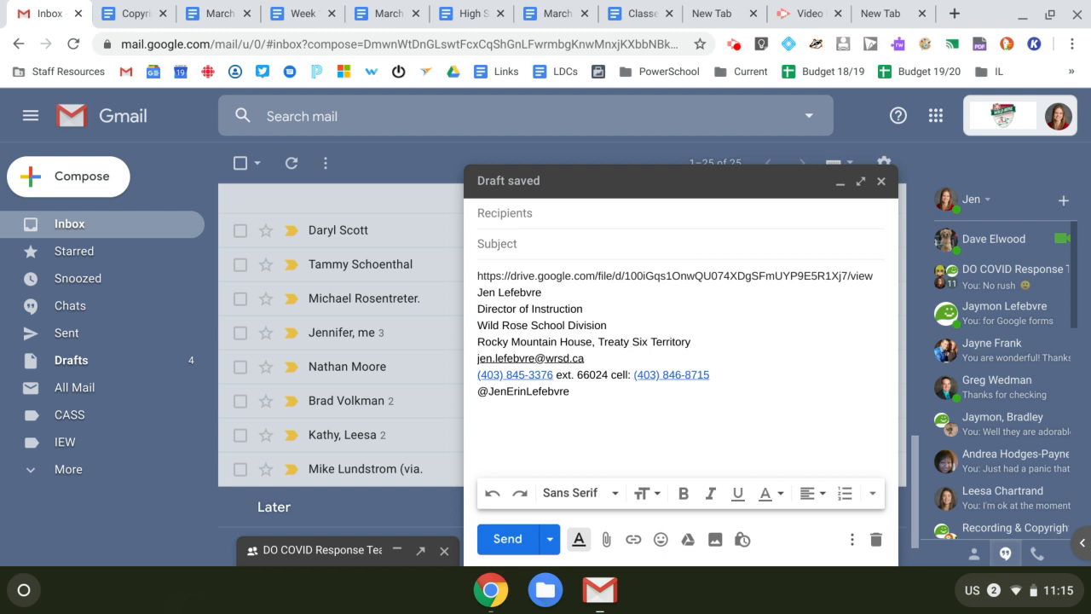
click(504, 213)
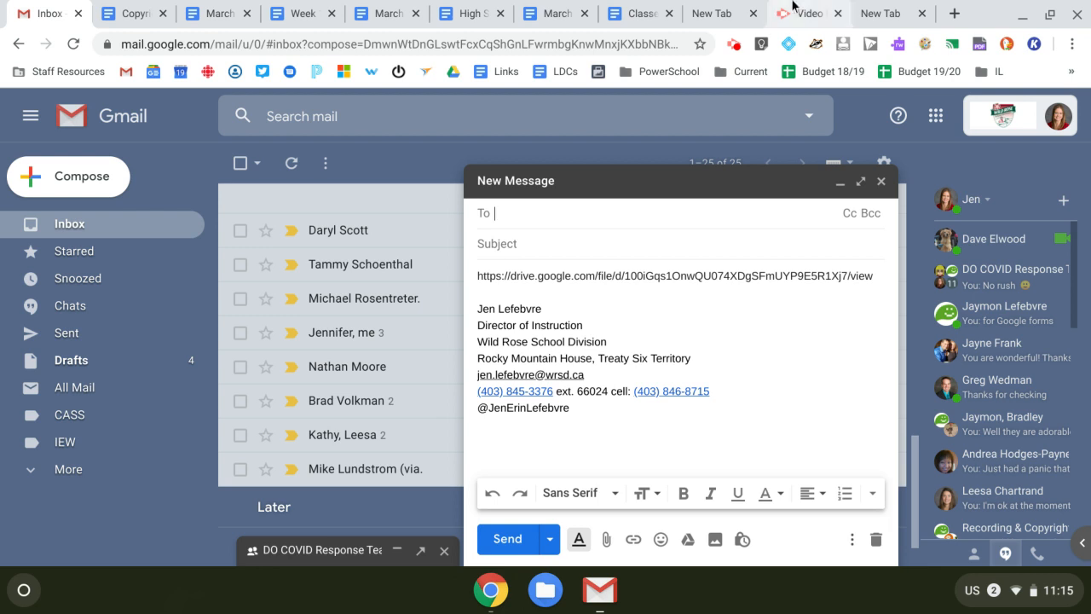
click(808, 13)
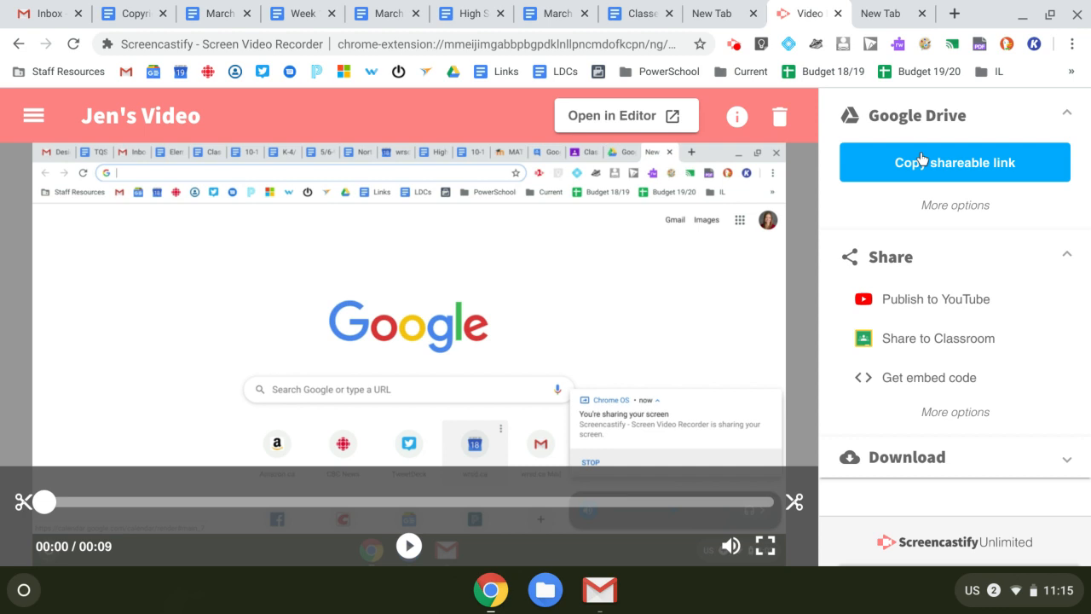
mouse_move(922, 161)
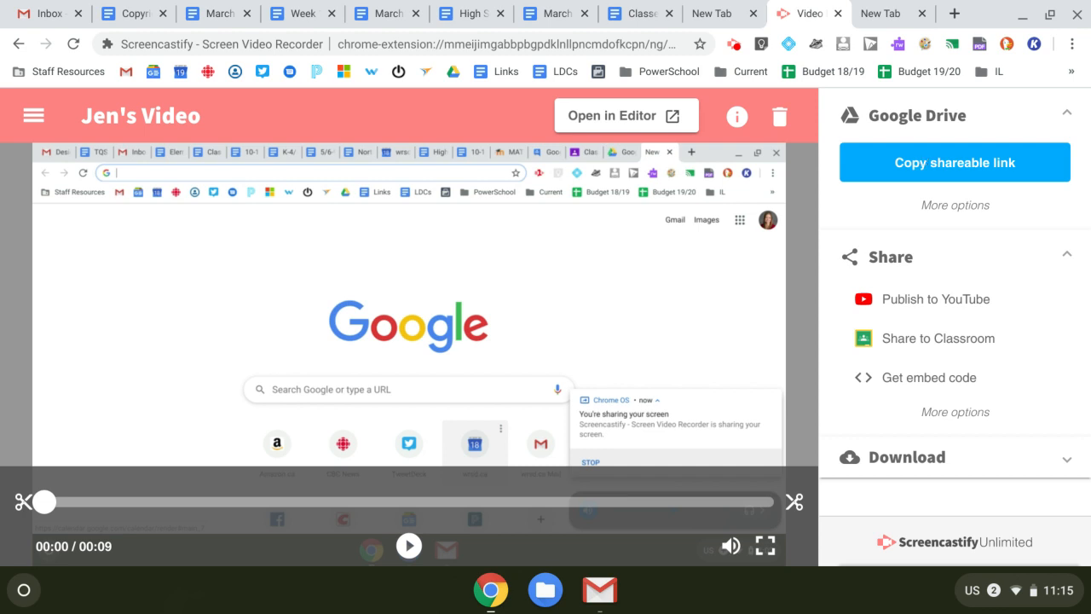
mouse_move(914, 125)
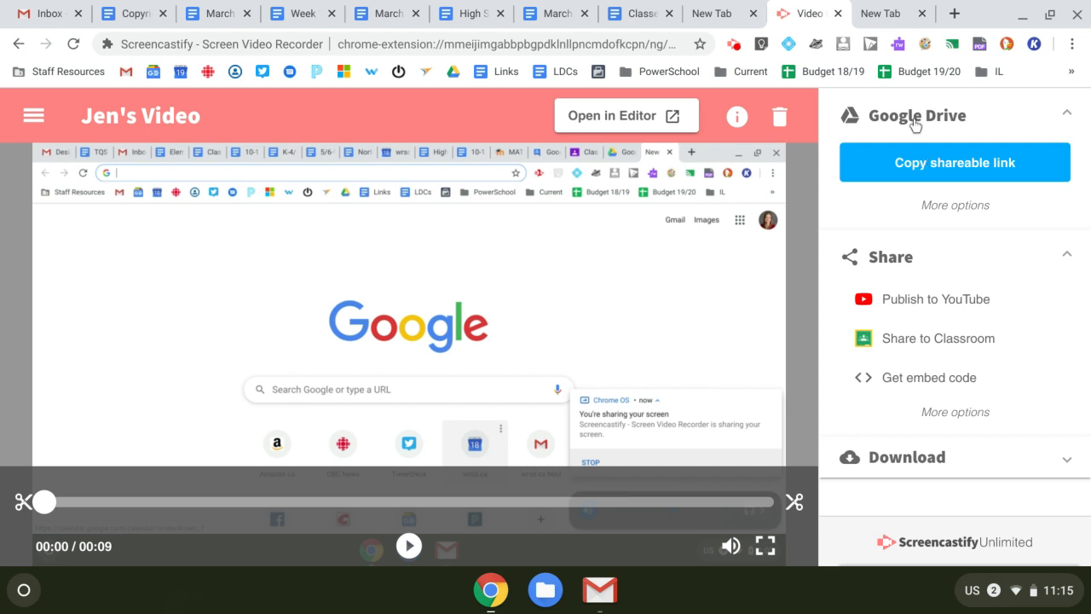
mouse_move(915, 125)
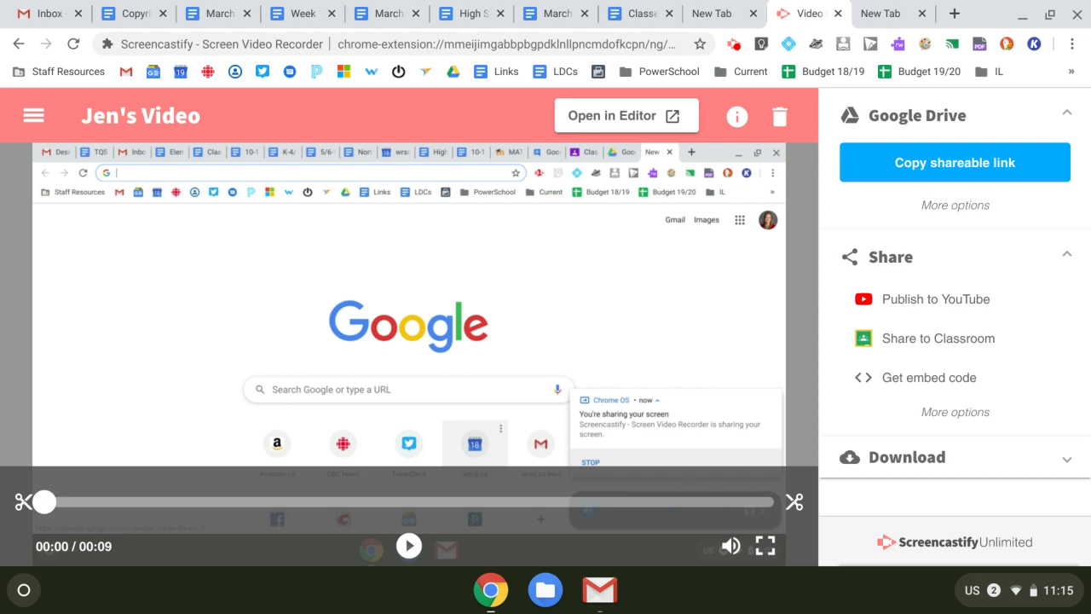